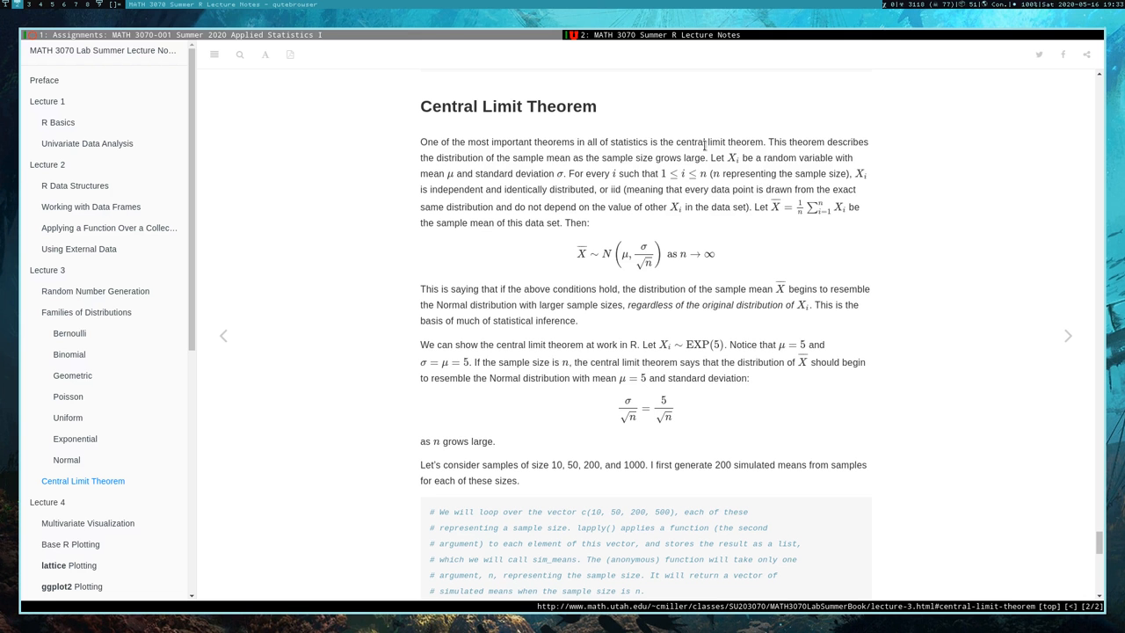
mouse_move(472, 158)
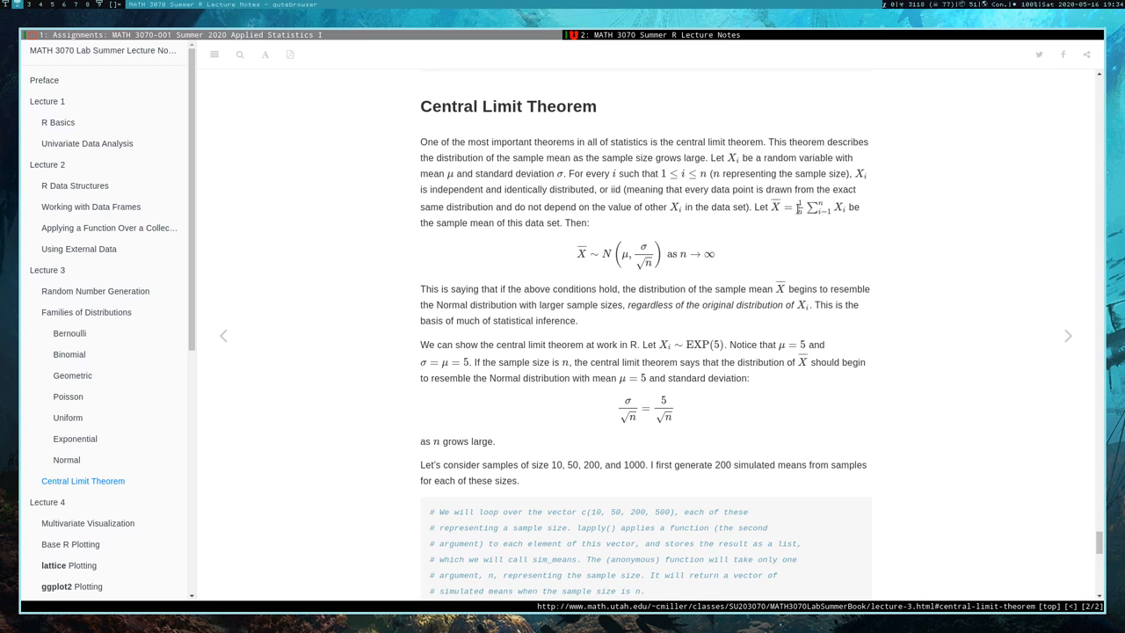
mouse_move(836, 232)
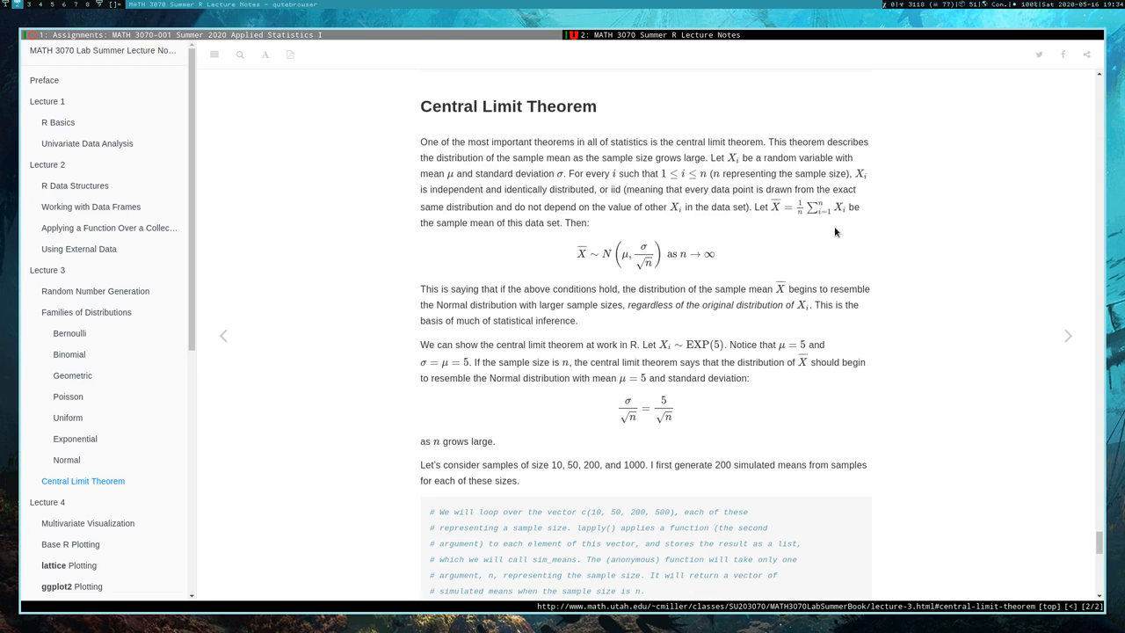
mouse_move(578, 256)
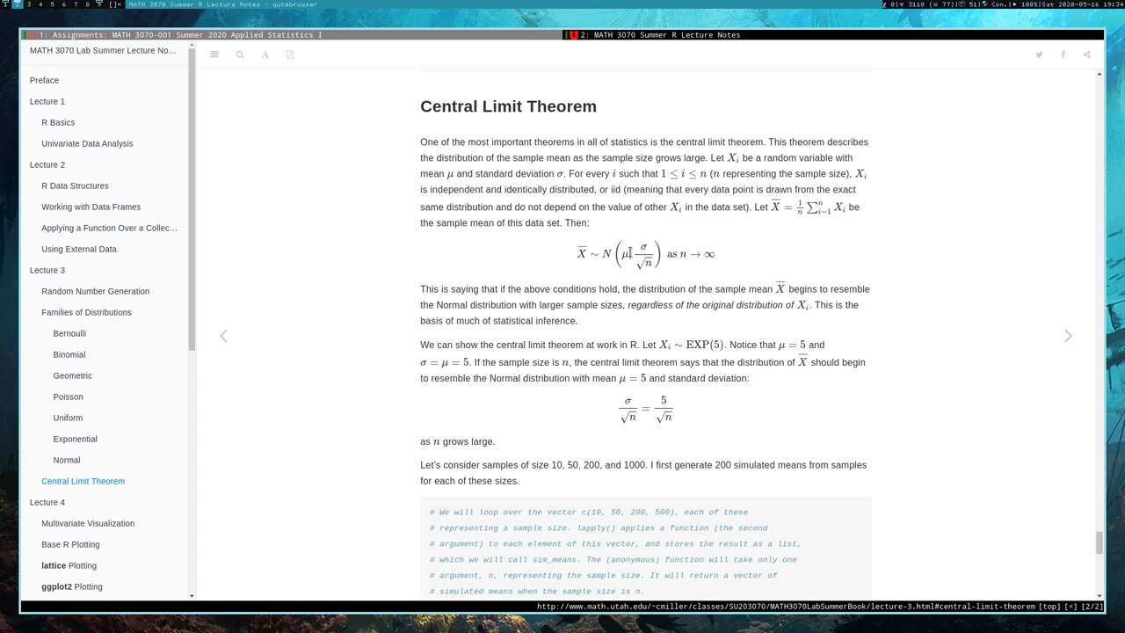
mouse_move(634, 257)
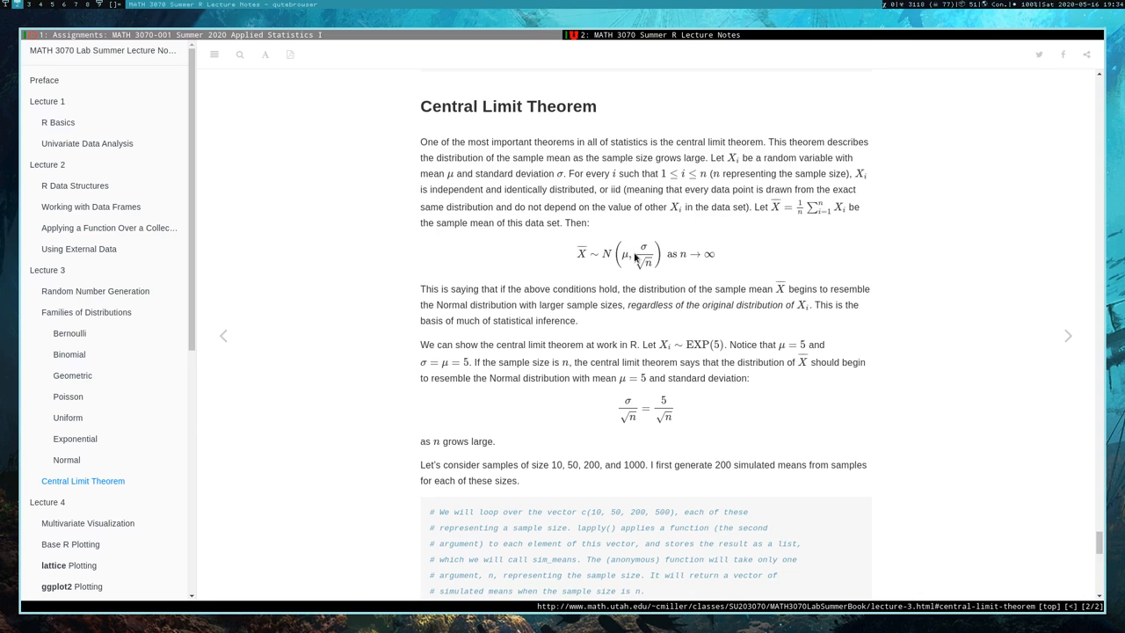
mouse_move(685, 308)
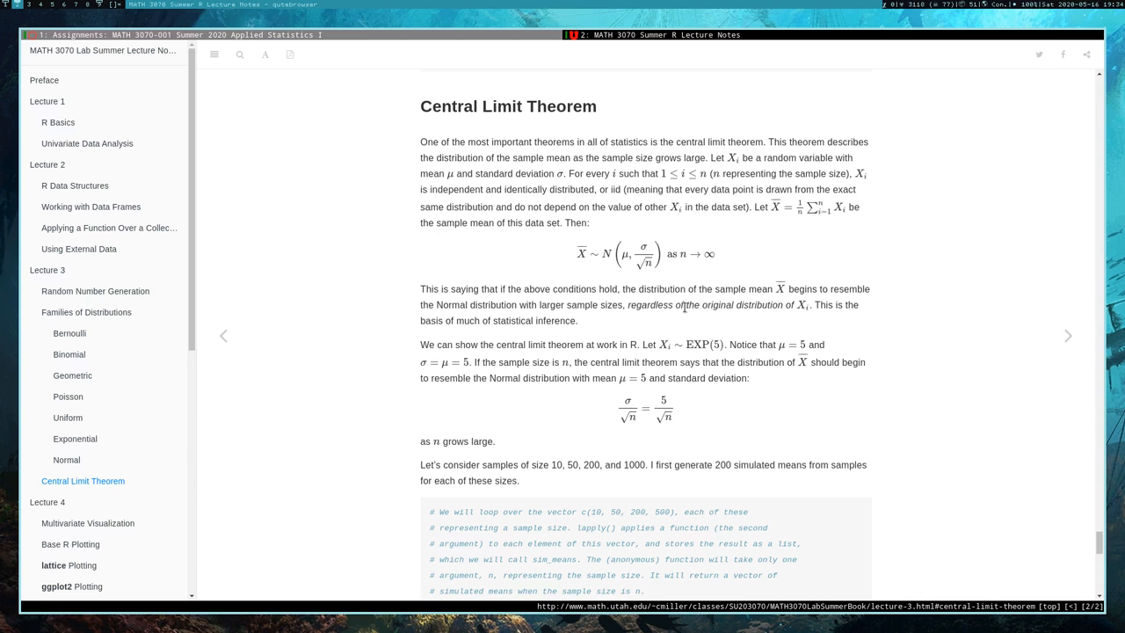
mouse_move(860, 354)
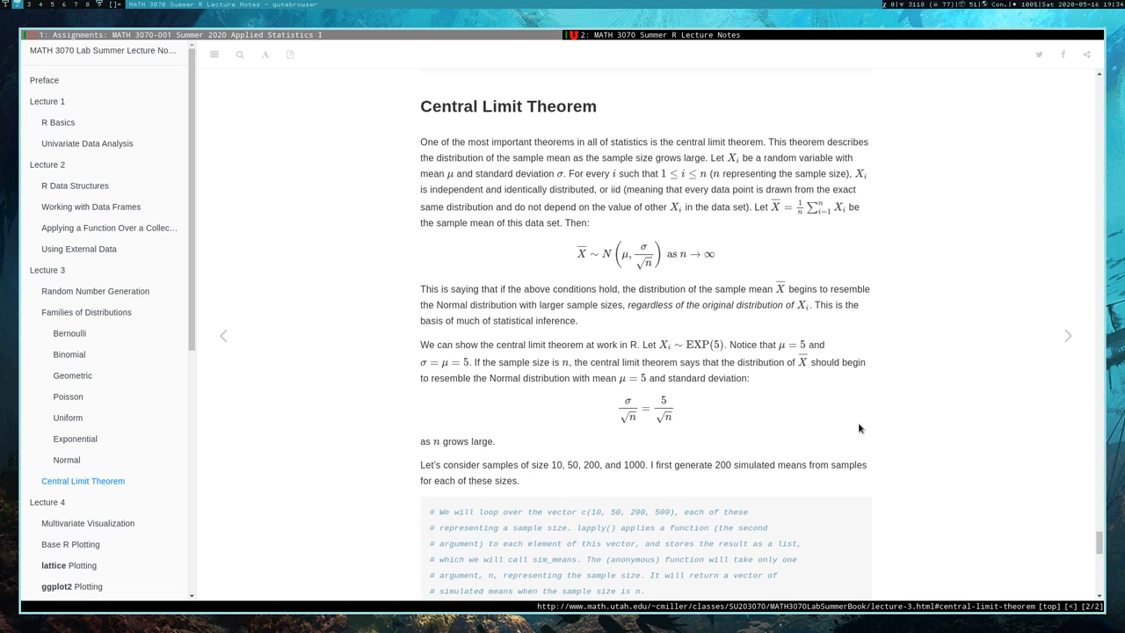
mouse_move(860, 355)
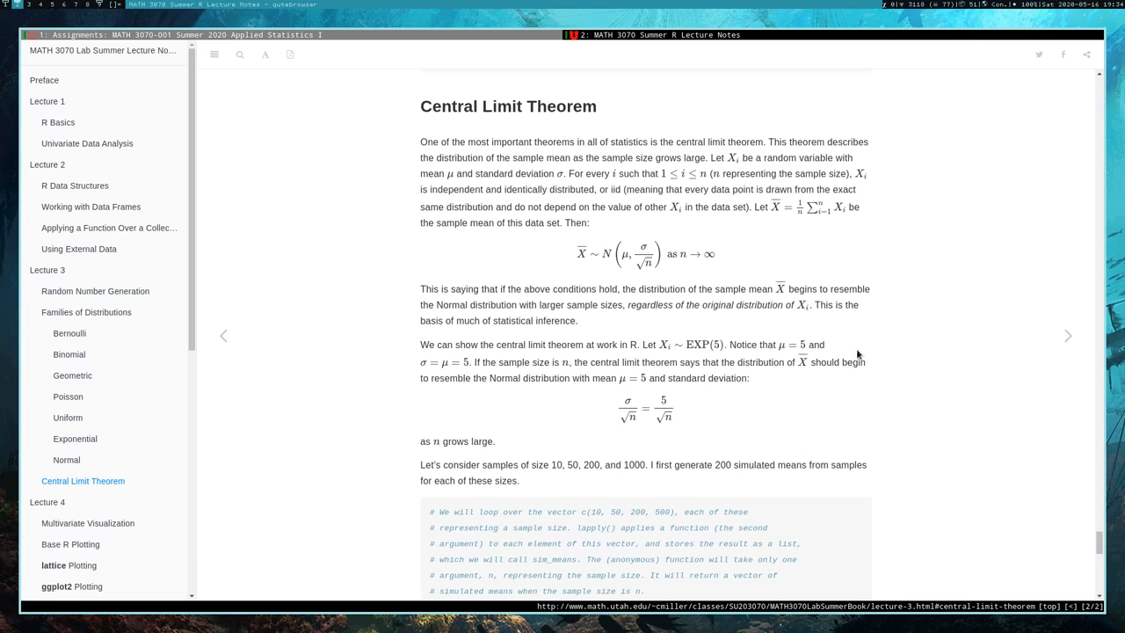
mouse_move(619, 390)
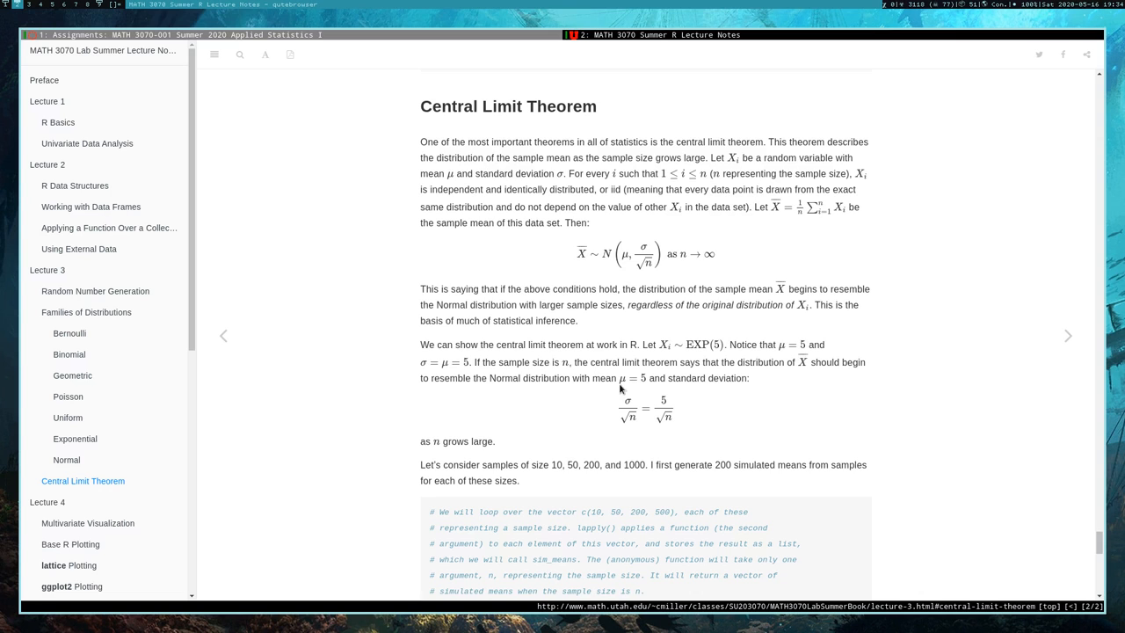
mouse_move(664, 415)
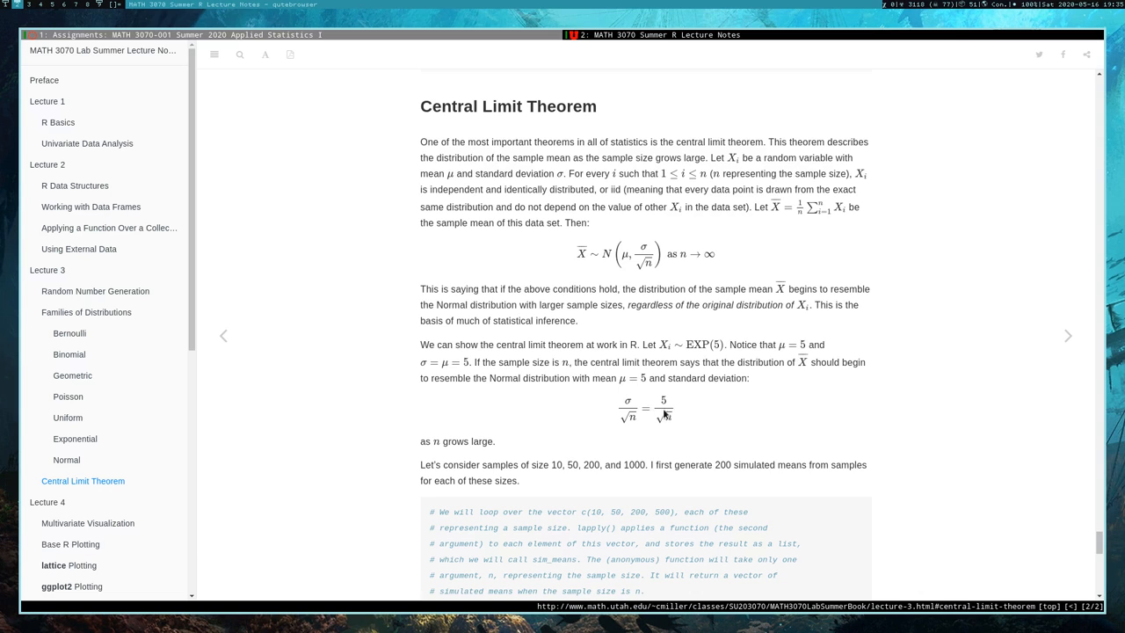
mouse_move(684, 415)
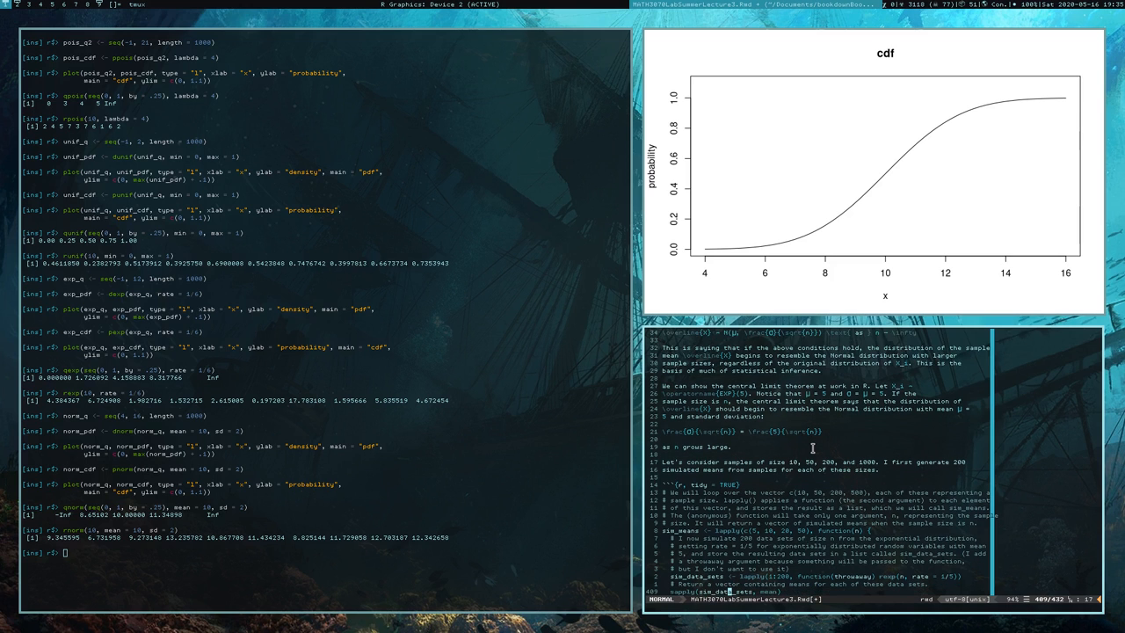
scroll("down", 3)
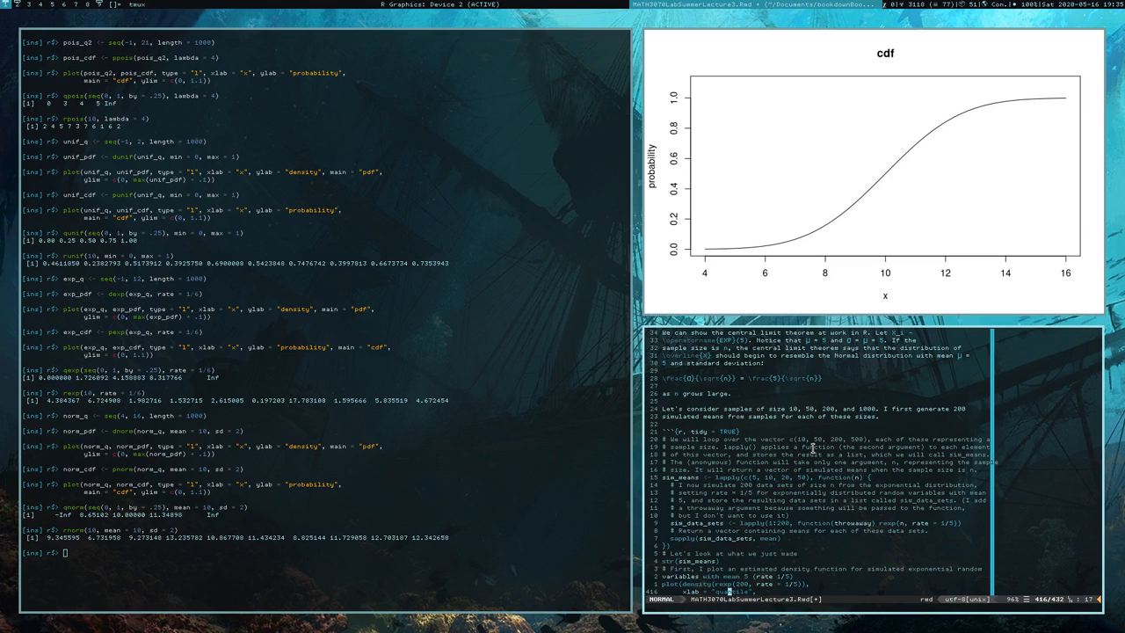
mouse_move(766, 428)
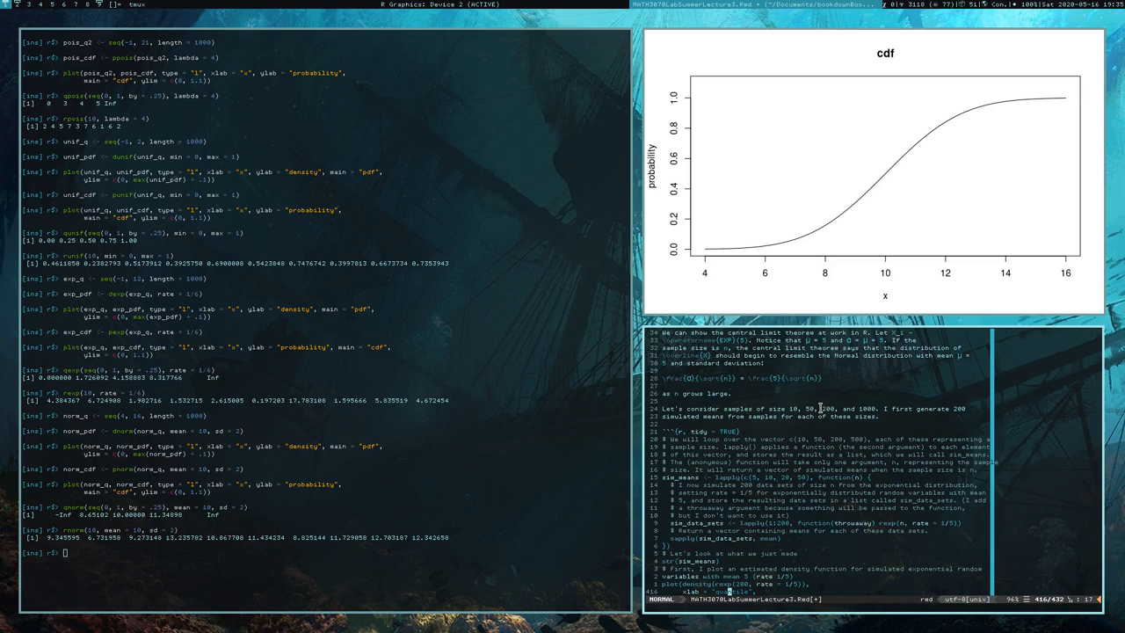
mouse_move(865, 408)
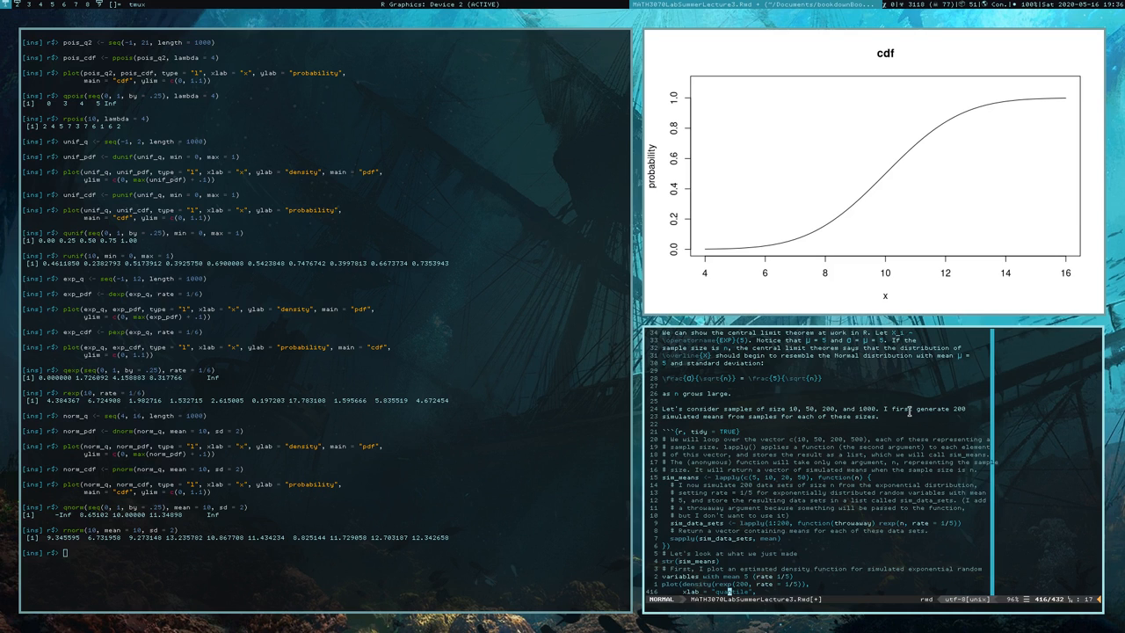
mouse_move(787, 409)
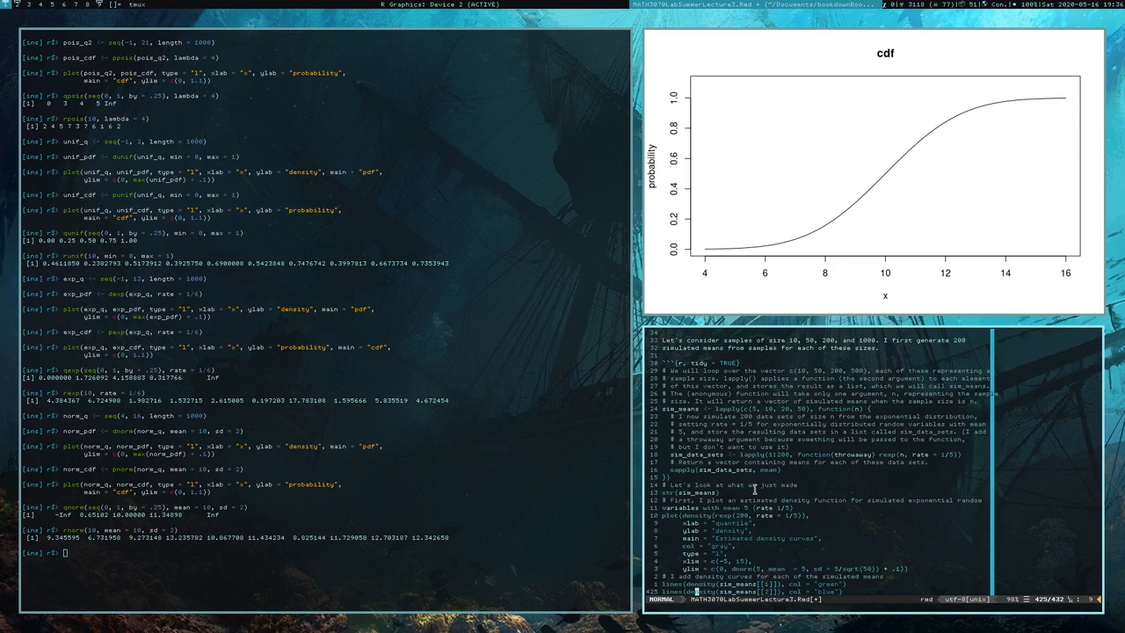
scroll("down", 3)
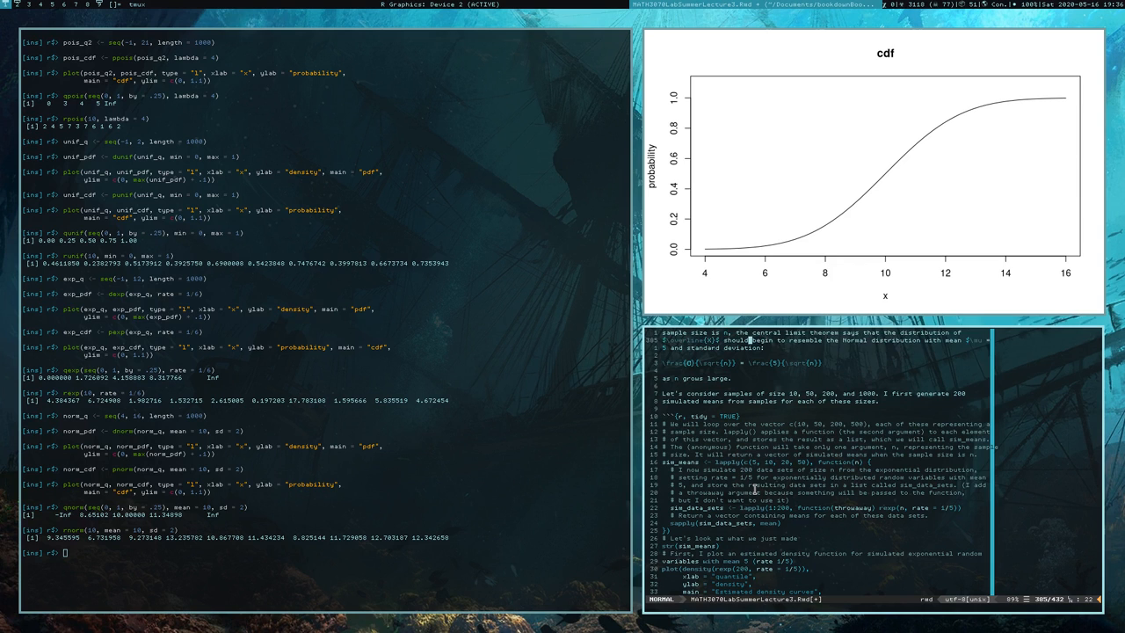
scroll("down", 3)
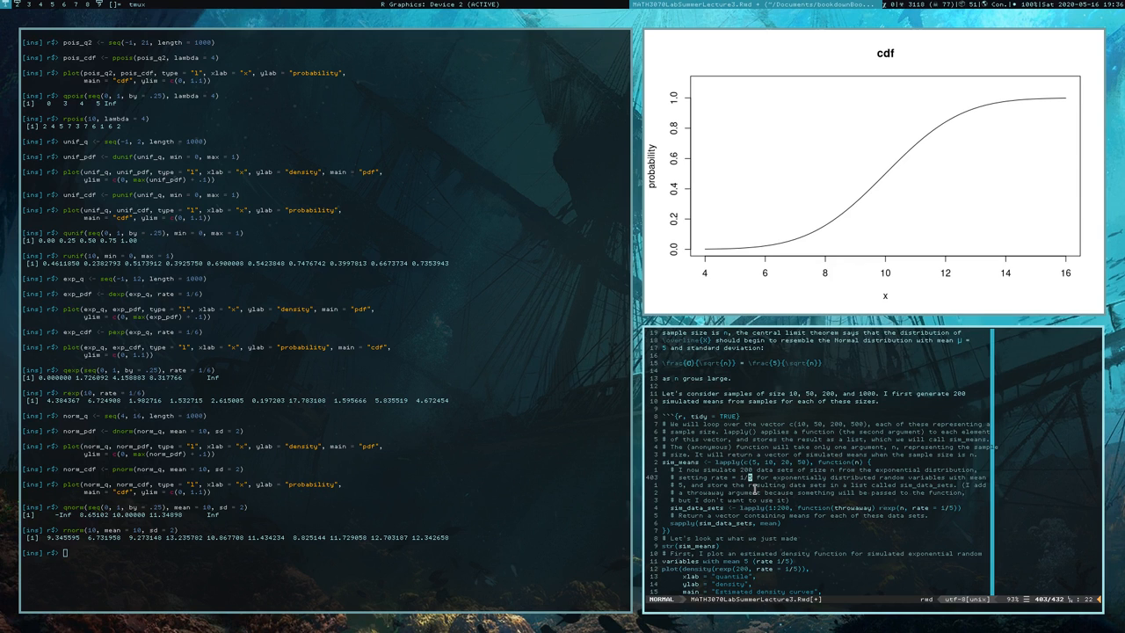
scroll("down", 3)
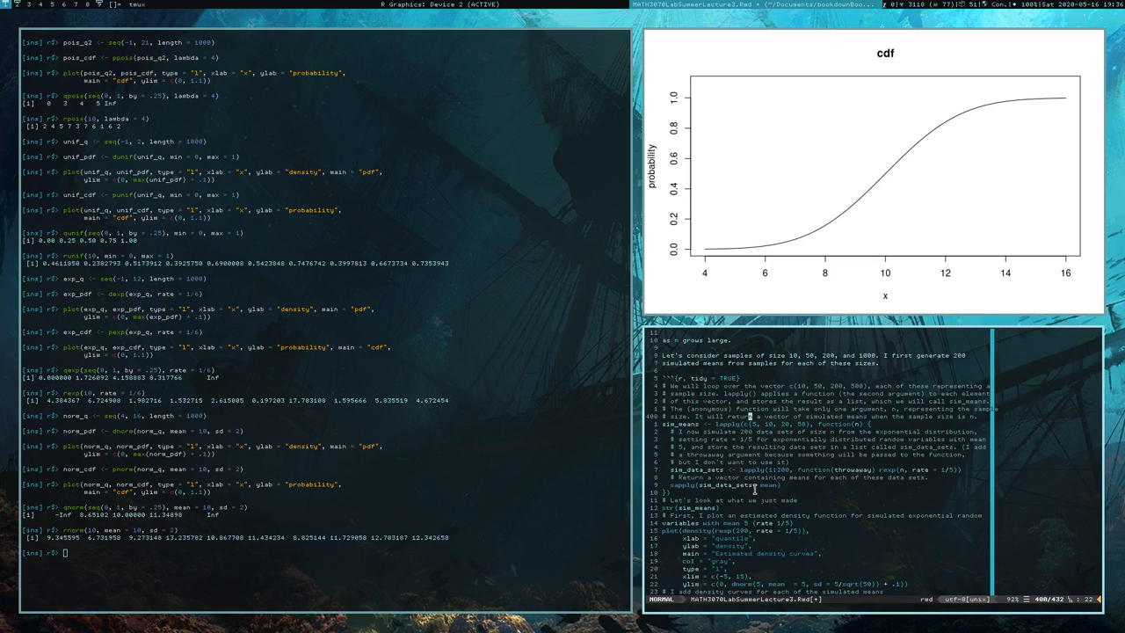
scroll("down", 3)
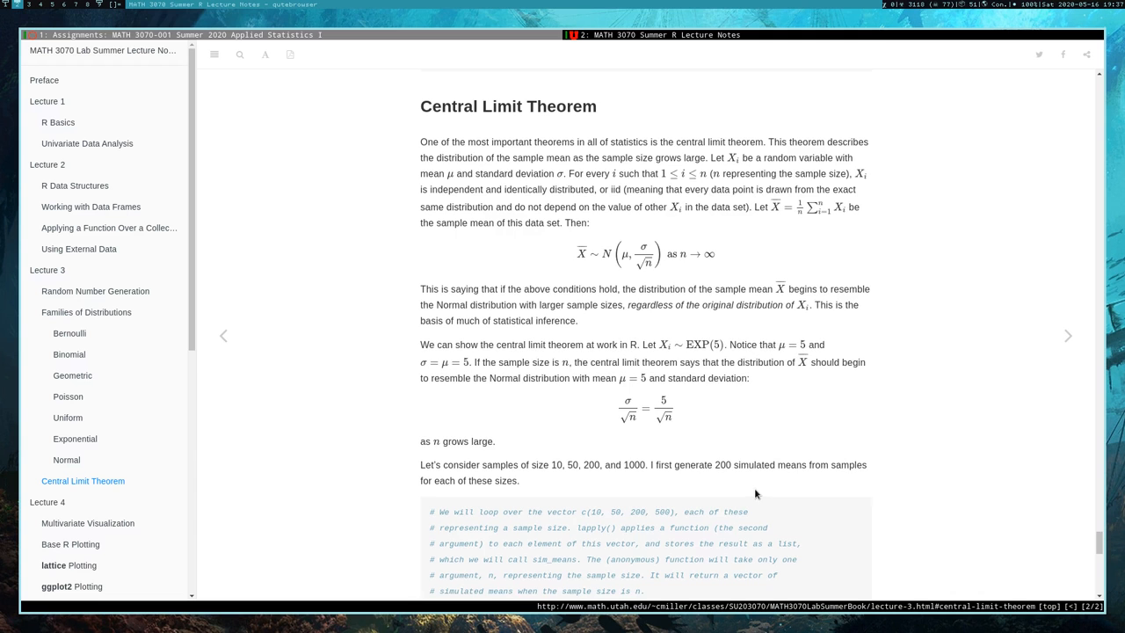
Step: Scroll the Central Limit Theorem page to the sim_means code and density curves plot
scroll("down", 3)
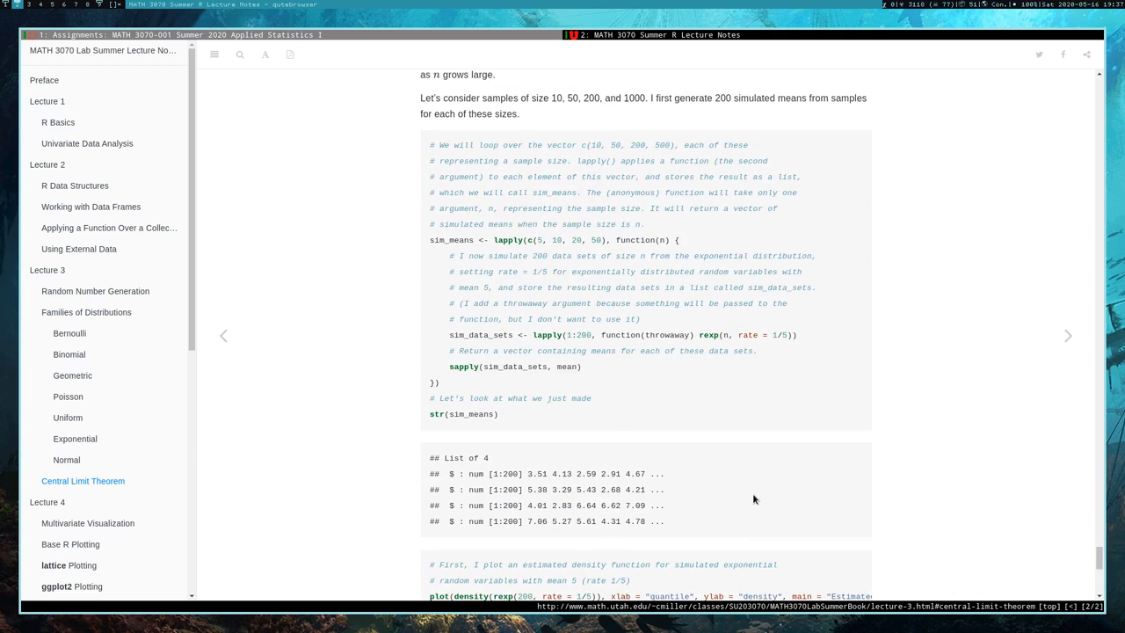
scroll("down", 3)
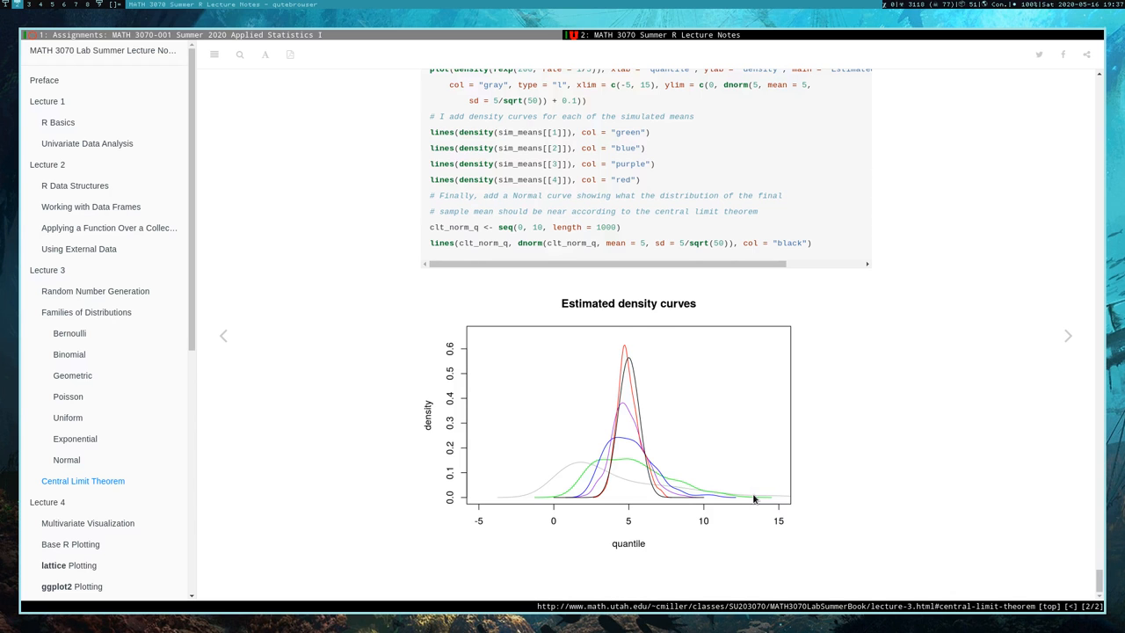
scroll("up", 3)
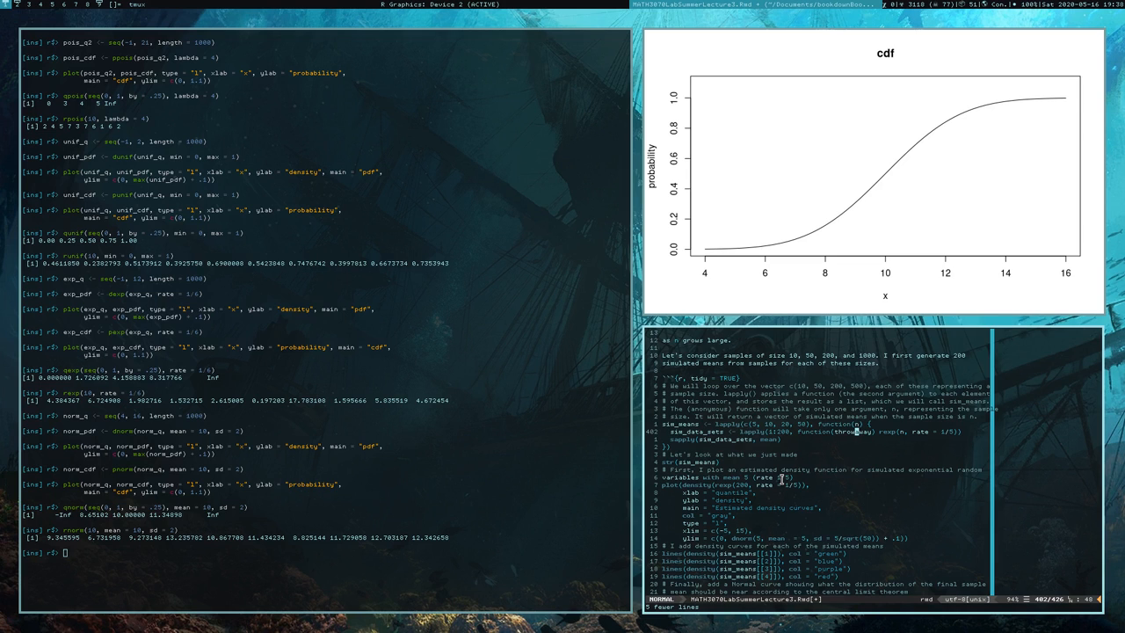
mouse_move(745, 433)
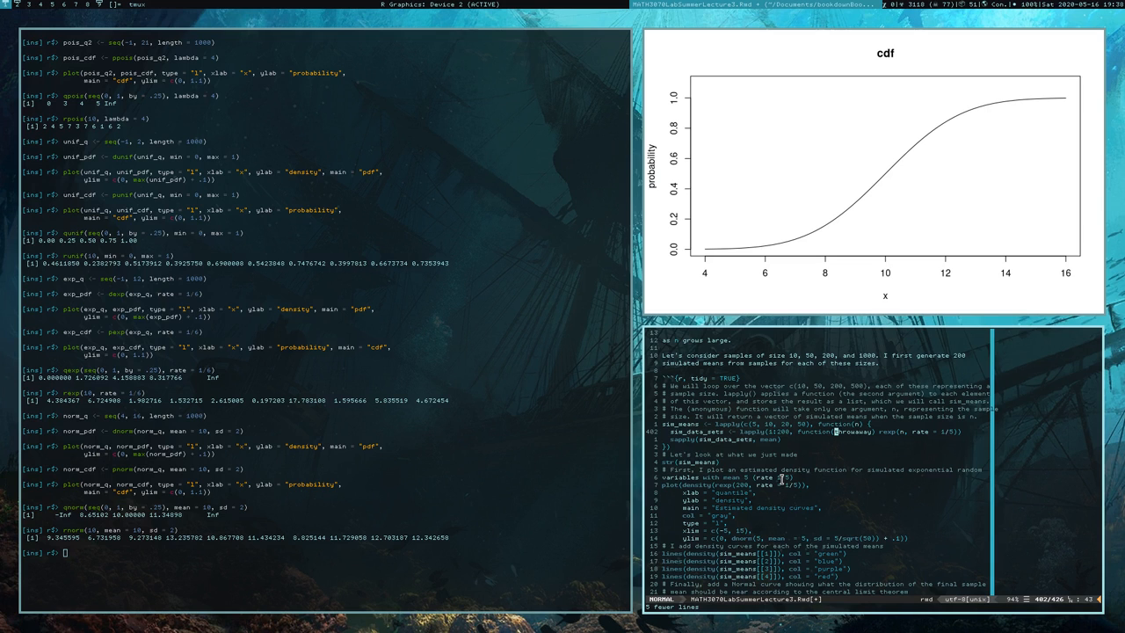
mouse_move(836, 432)
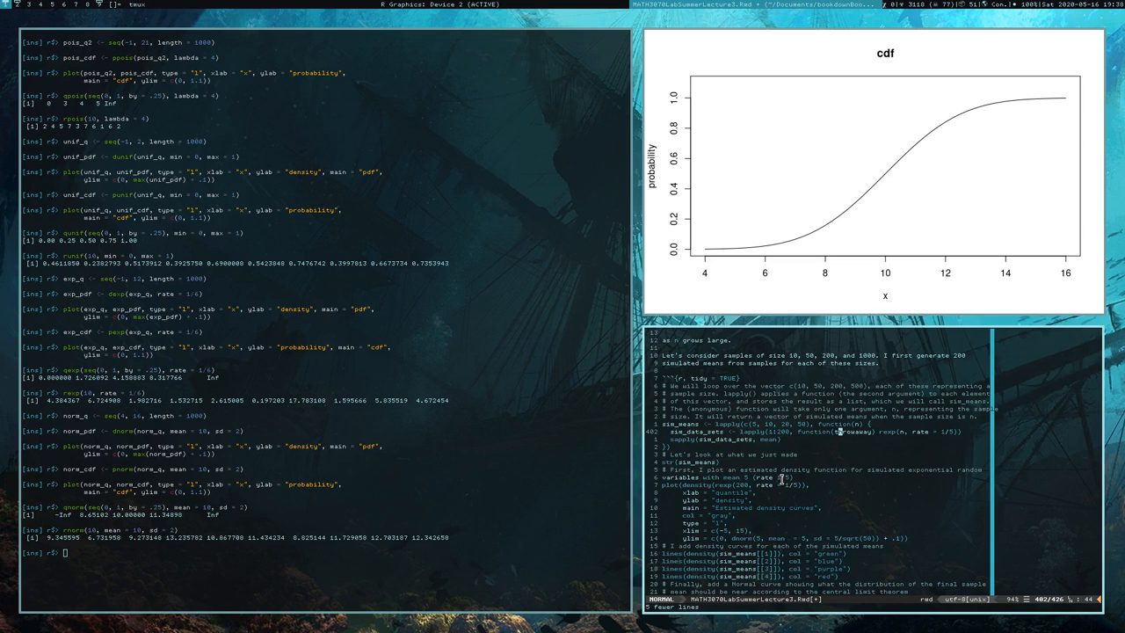
Step: Write the lapply sim_means simulation and density-curve plotting chunk in the R Markdown file
double_click(848, 433)
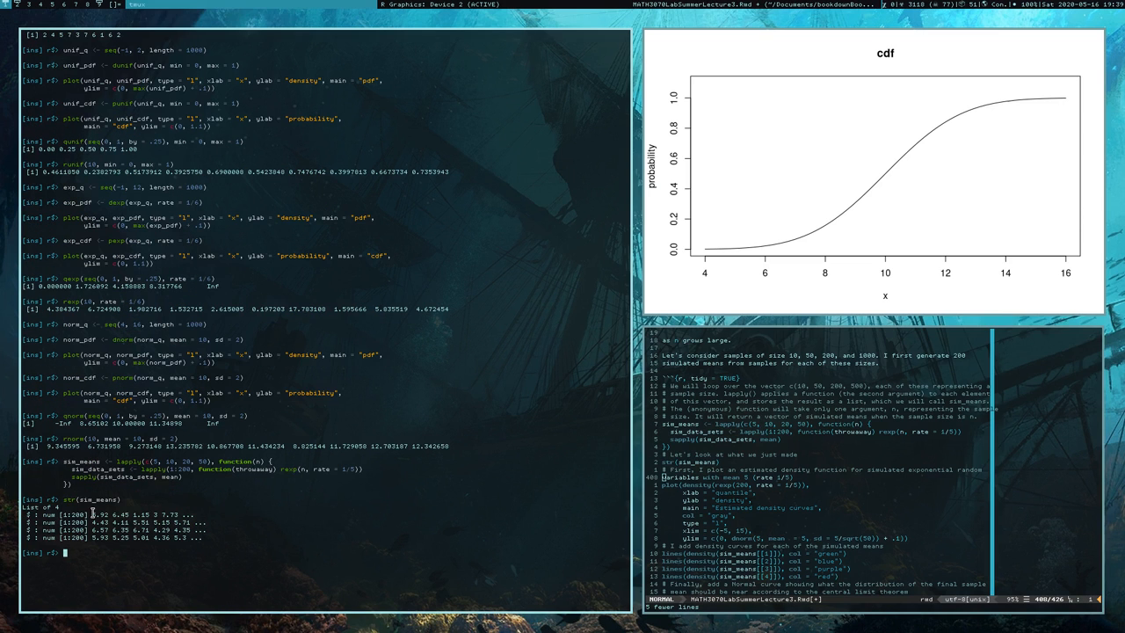
mouse_move(204, 566)
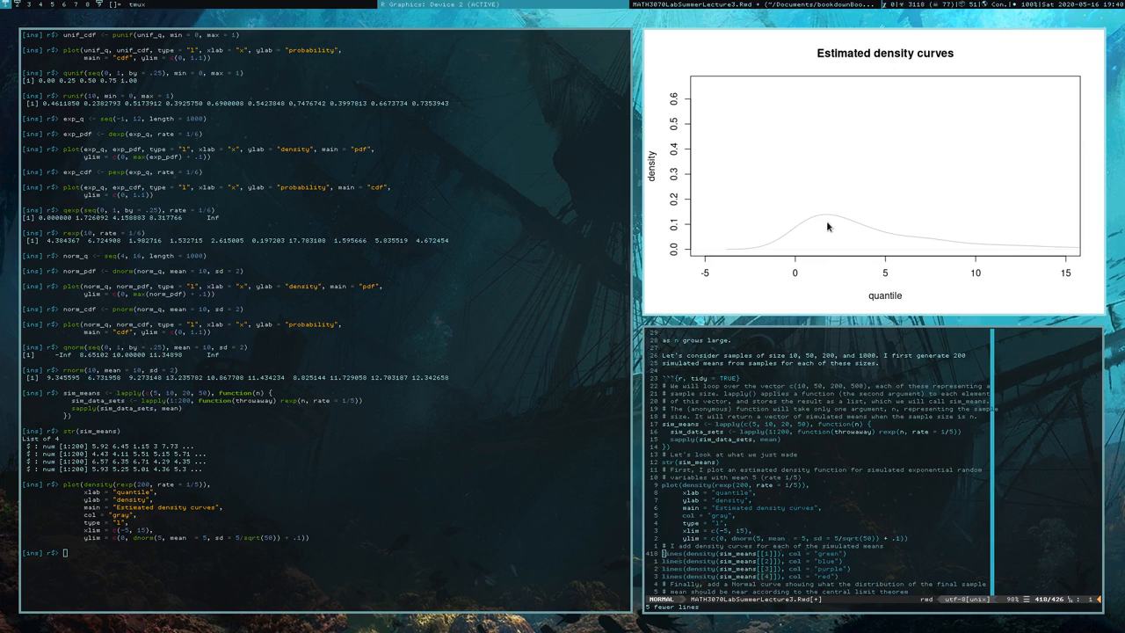
mouse_move(816, 235)
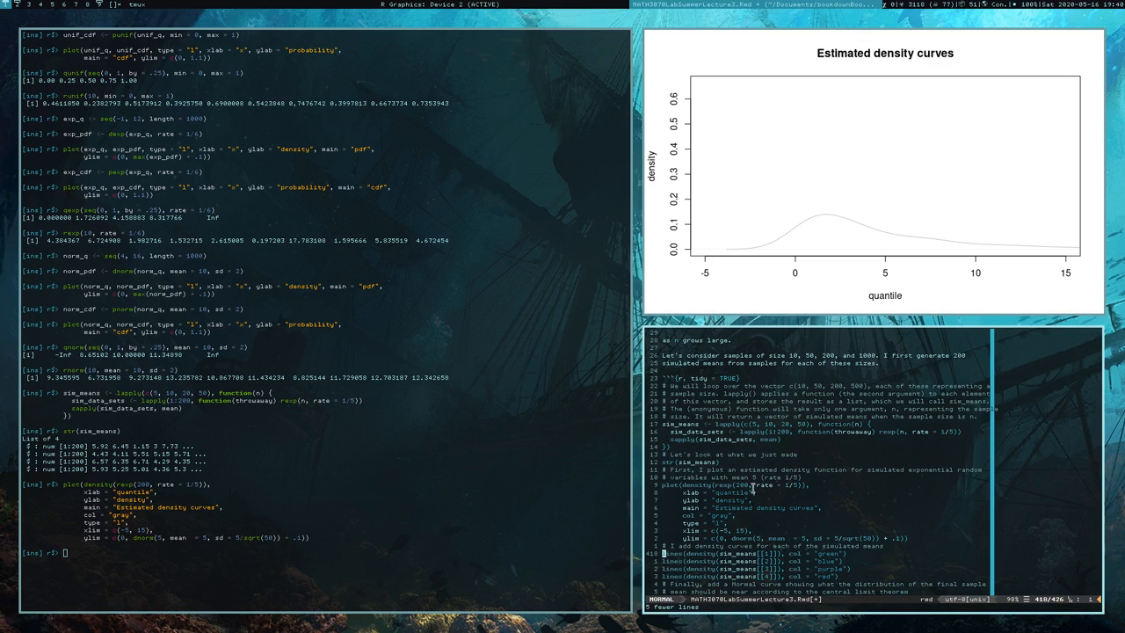
mouse_move(1034, 271)
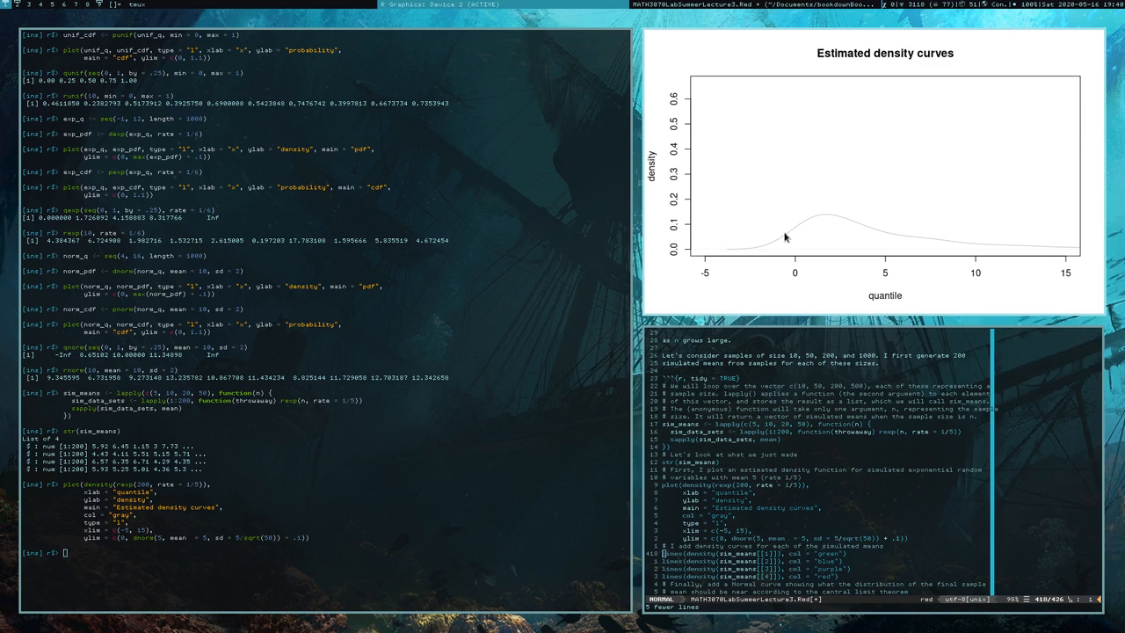
mouse_move(948, 260)
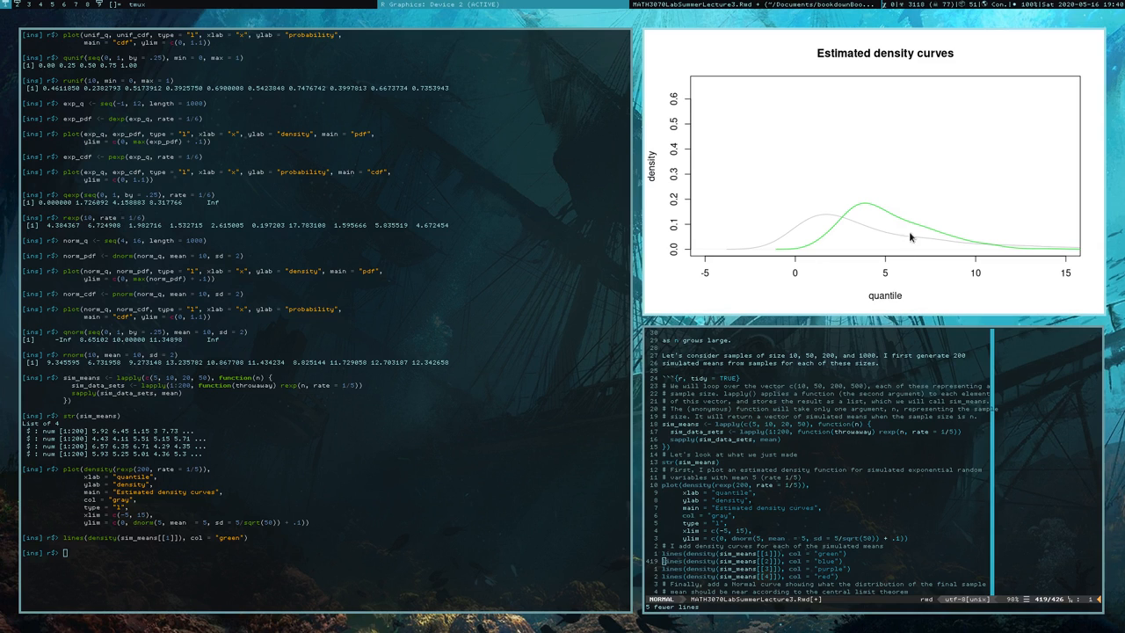
mouse_move(974, 242)
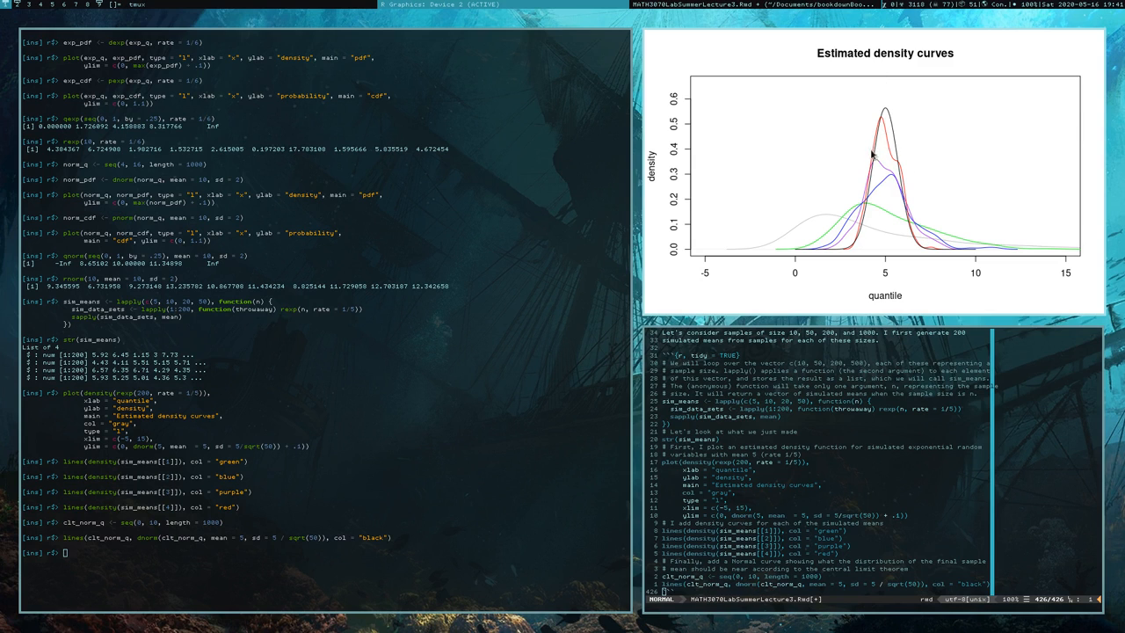
mouse_move(886, 123)
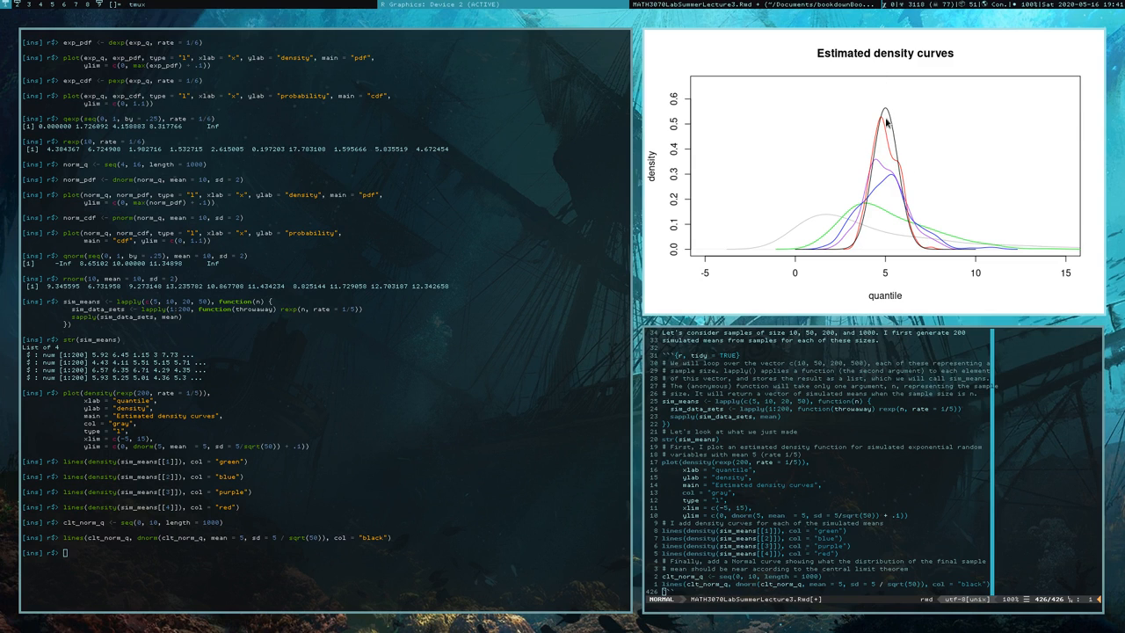
mouse_move(905, 165)
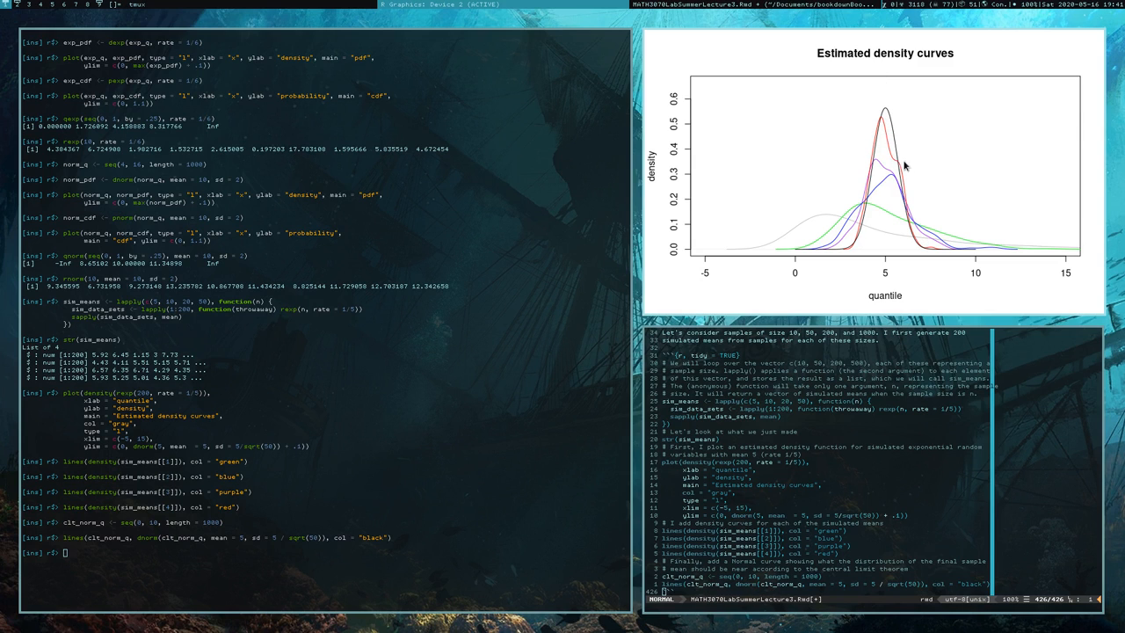
mouse_move(911, 176)
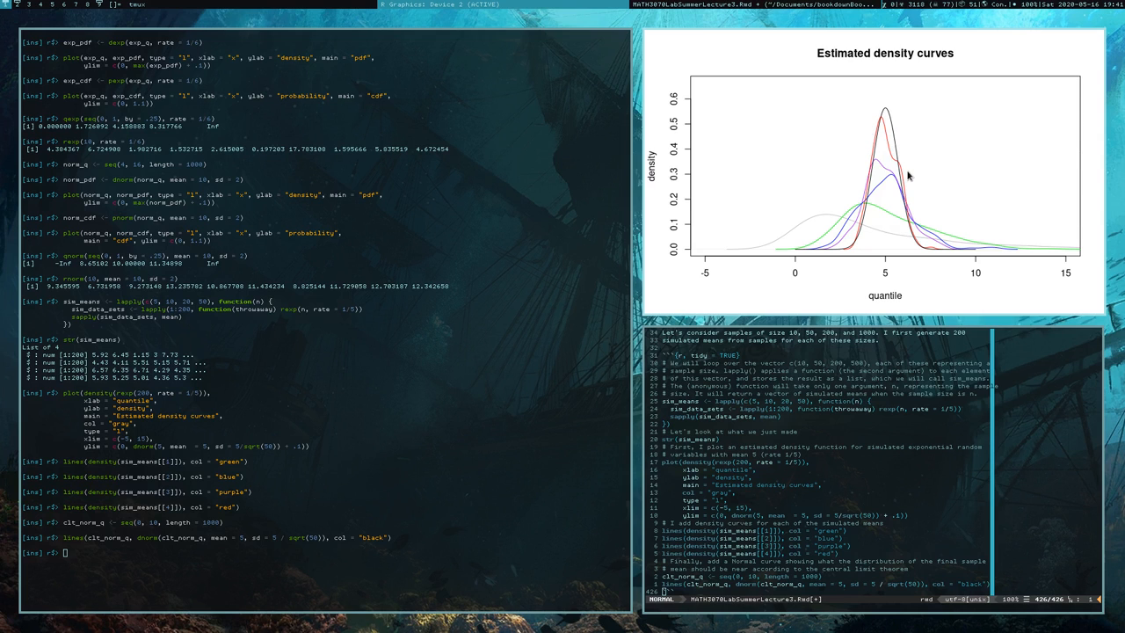
mouse_move(889, 109)
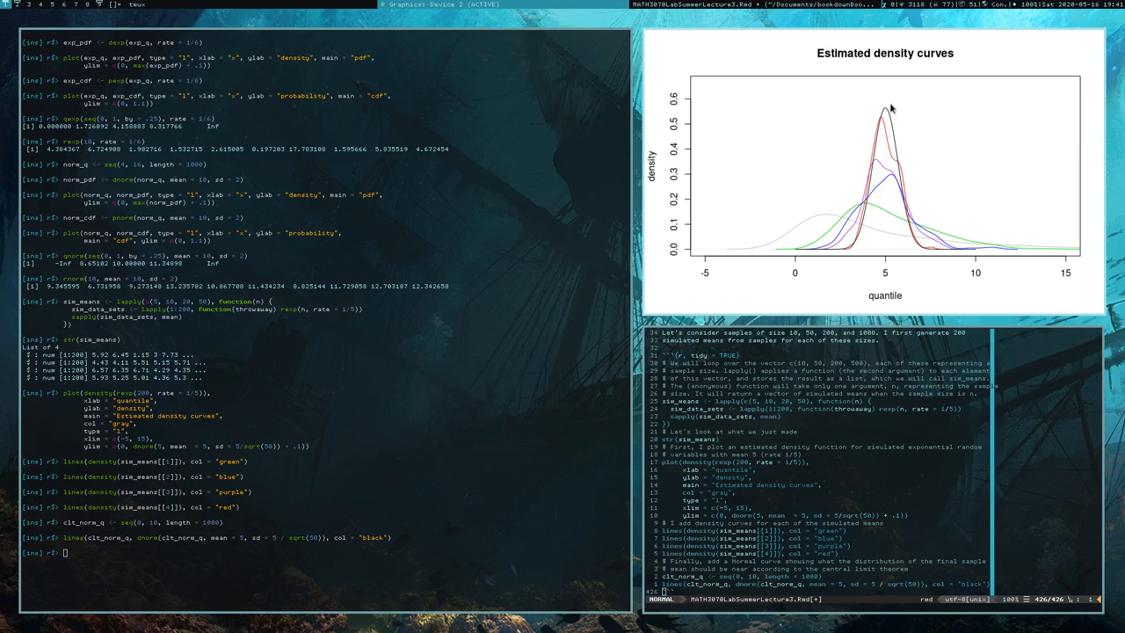
mouse_move(911, 211)
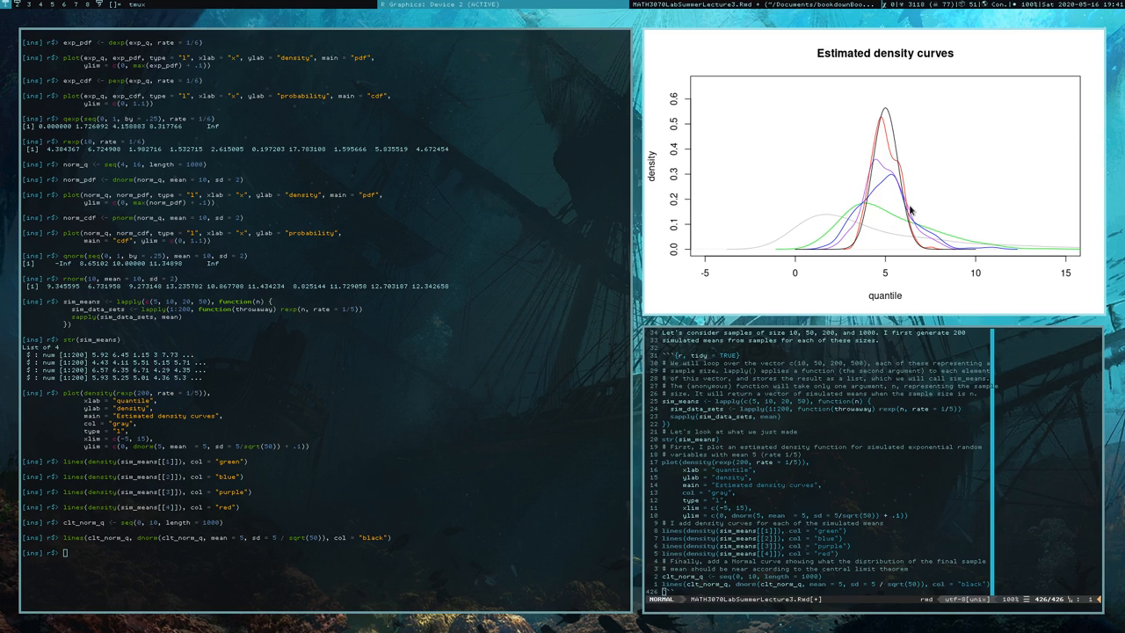